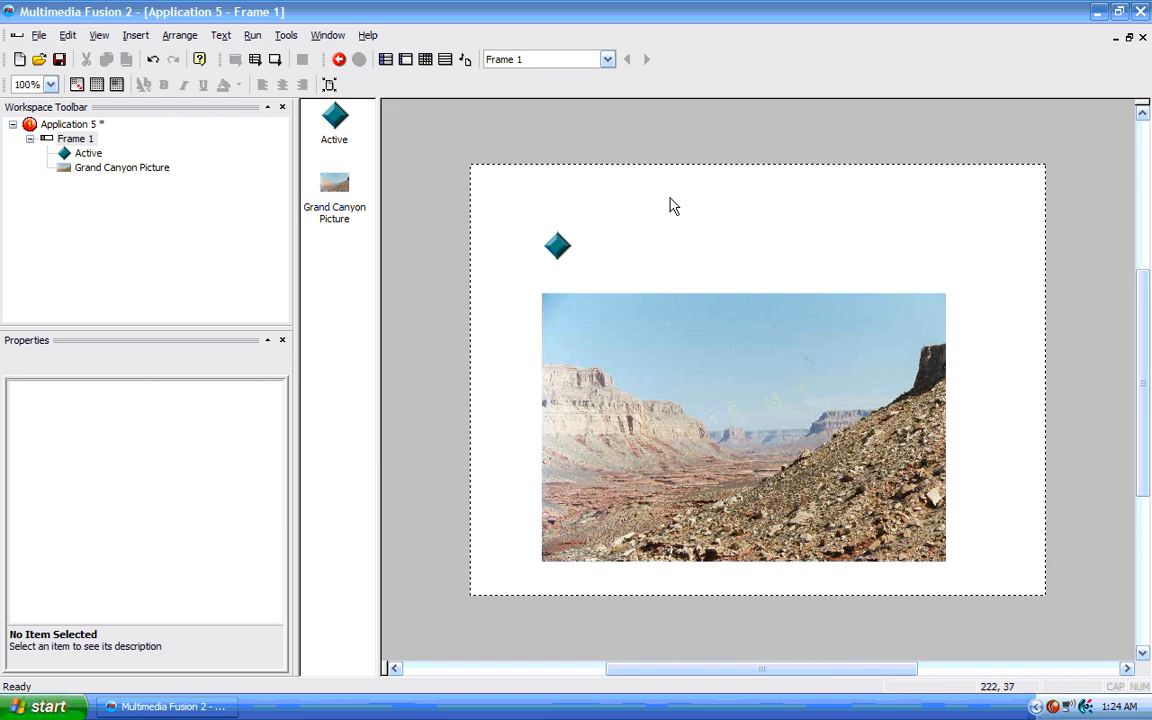
mouse_move(666, 194)
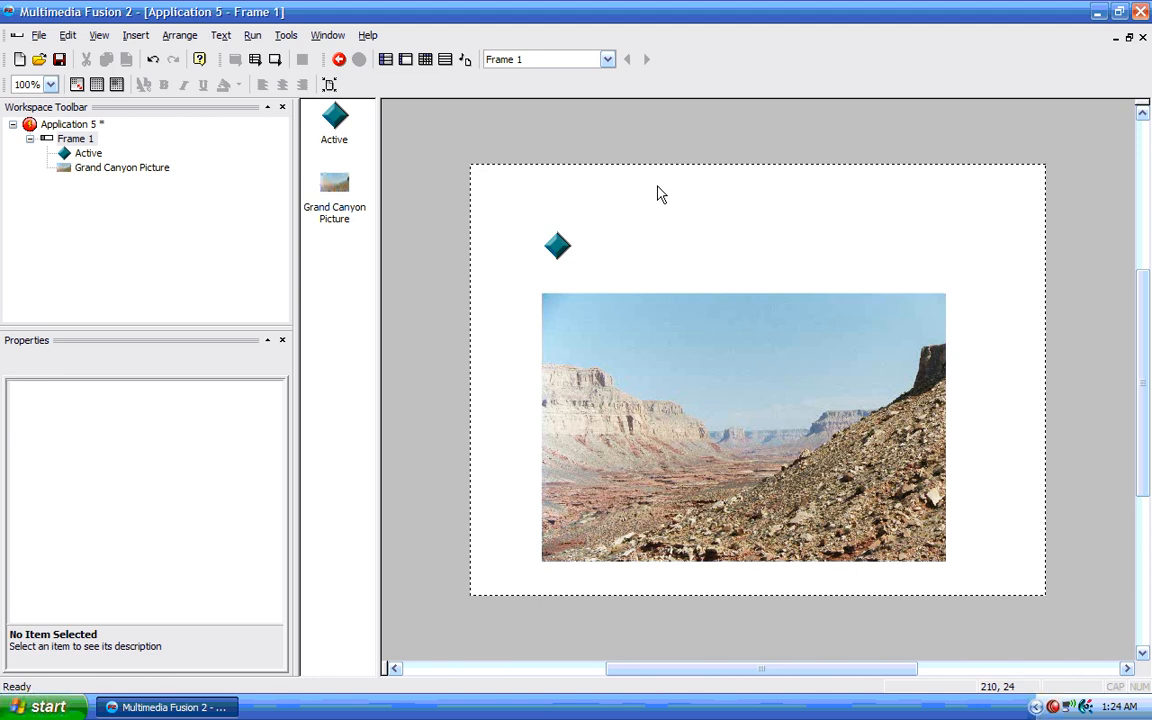
Insert a new Animation object from Graphics And Animations and reach the animation file chooser
left_click(135, 35)
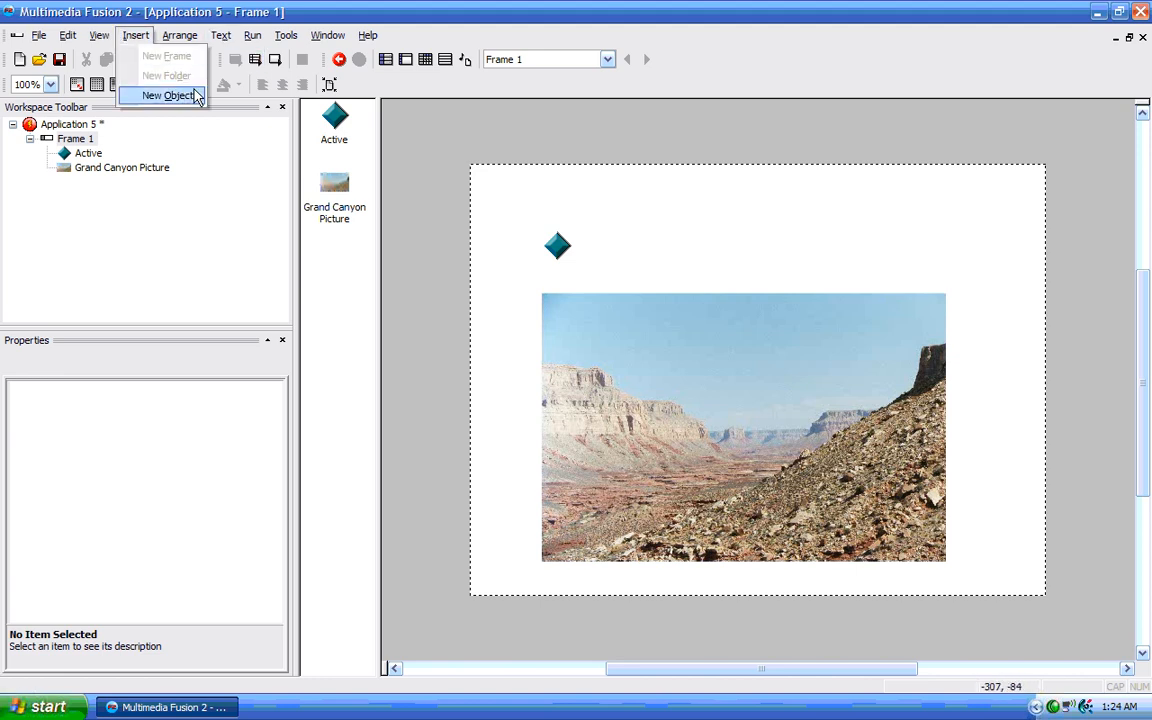
left_click(168, 95)
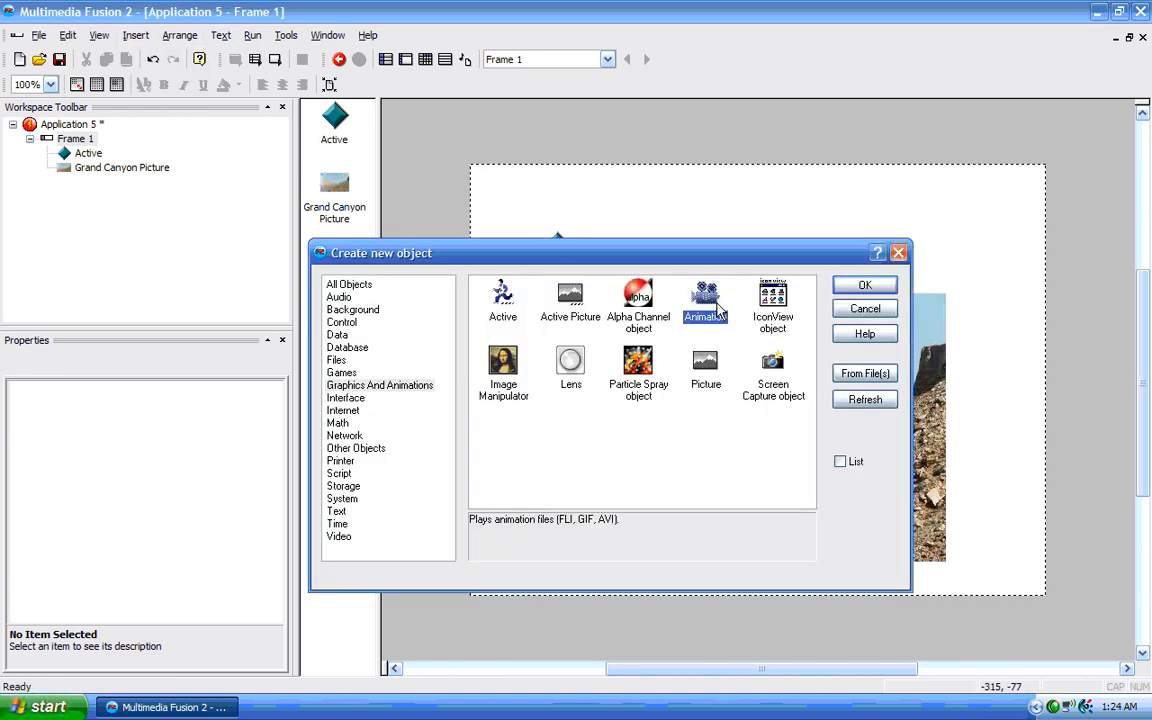
left_click(864, 285)
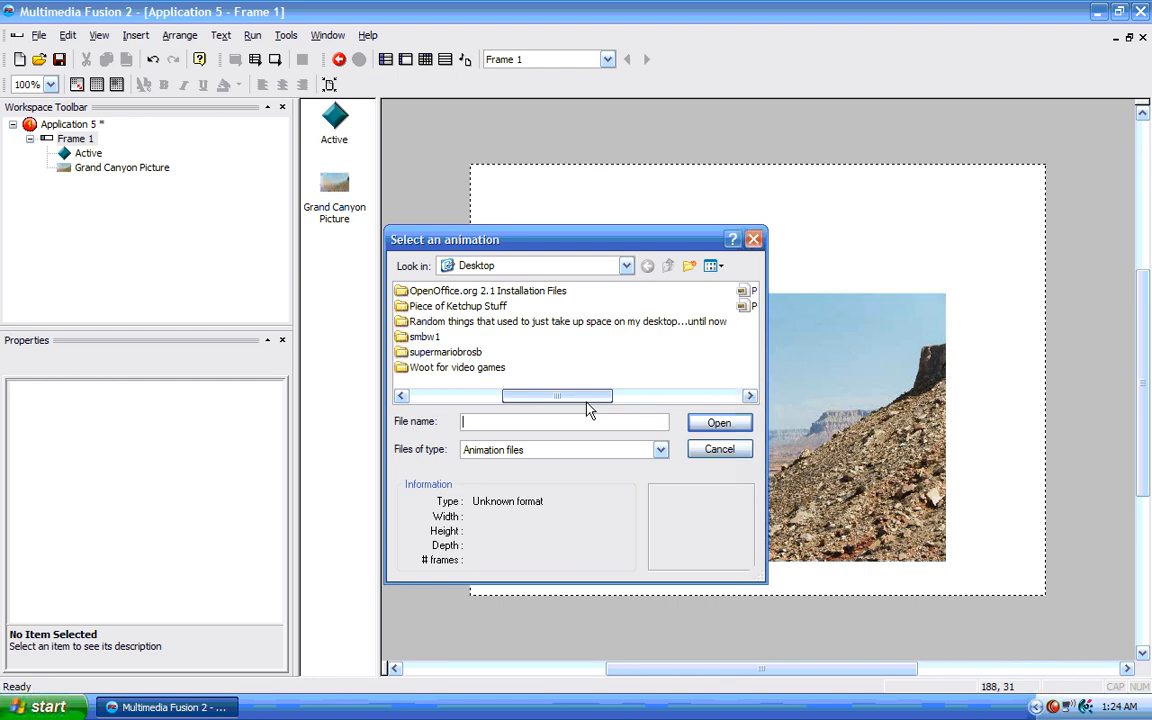
Pick the six-frame PIECE OF KETCHUP GIF from the Piece of Ketchup Stuff folder
double_click(455, 306)
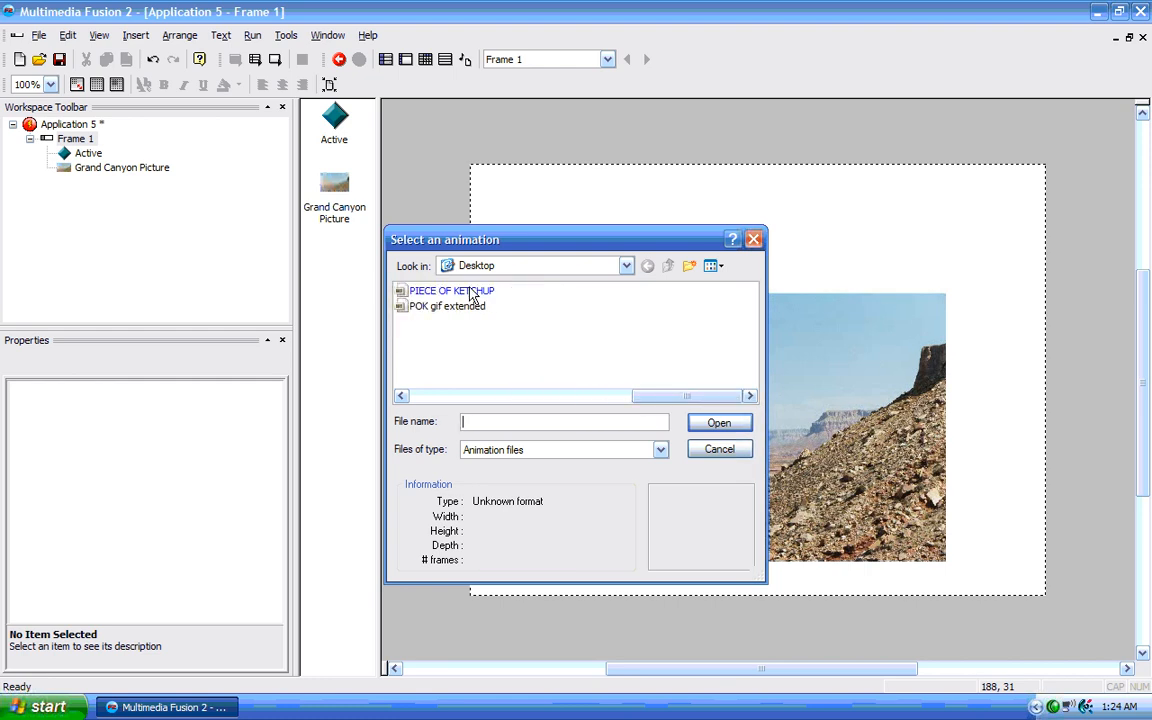
left_click(658, 449)
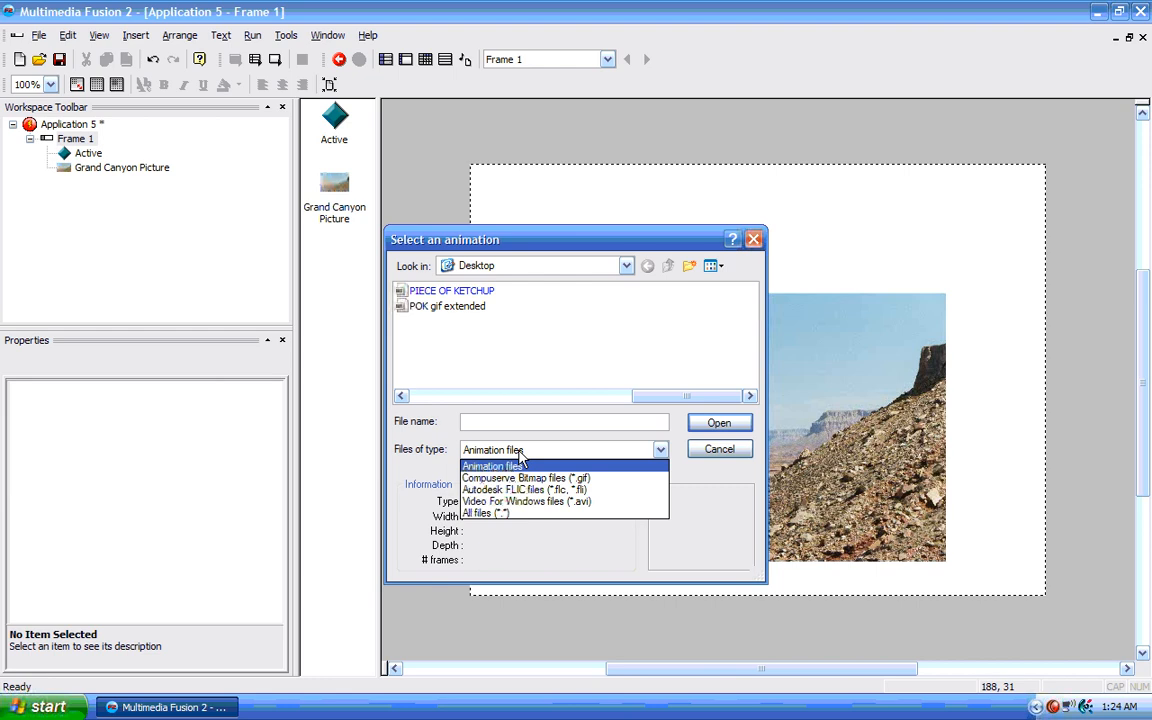
mouse_move(502, 460)
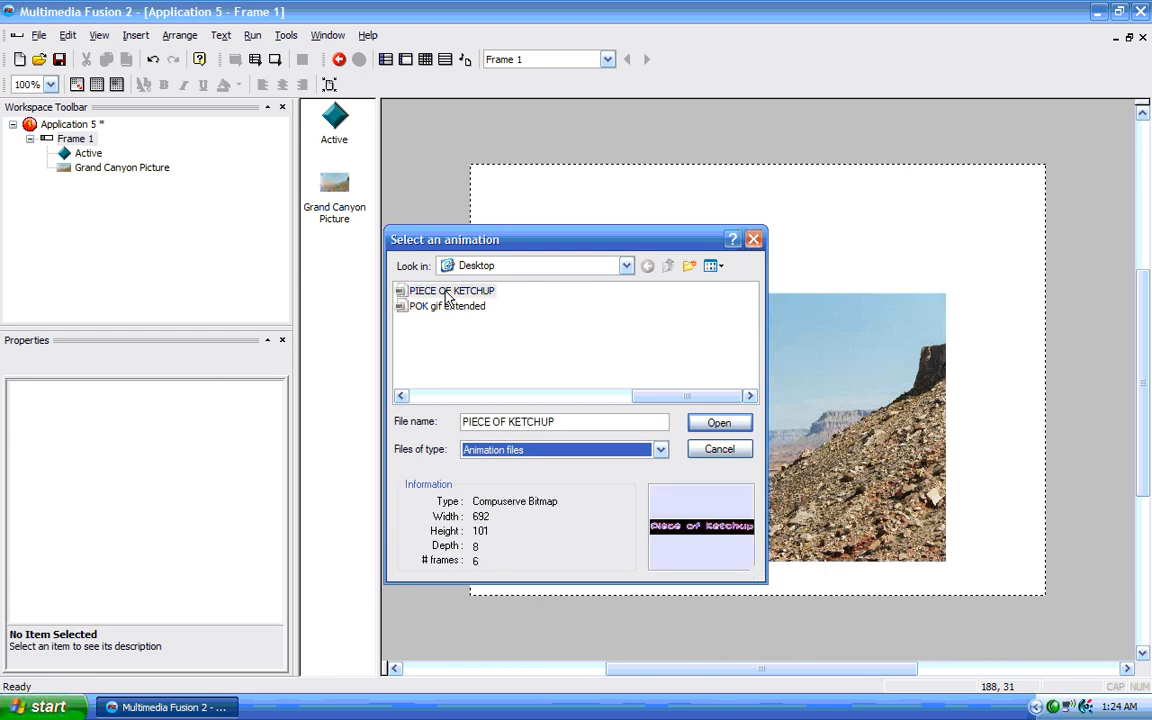
left_click(451, 290)
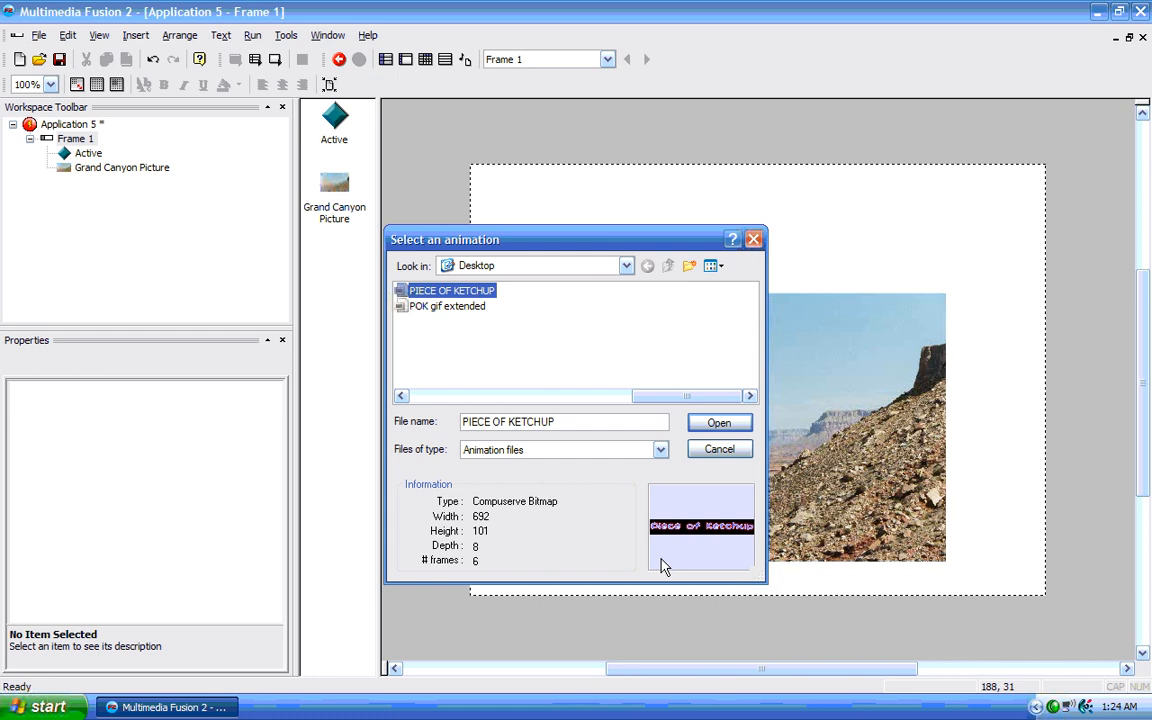
mouse_move(515, 507)
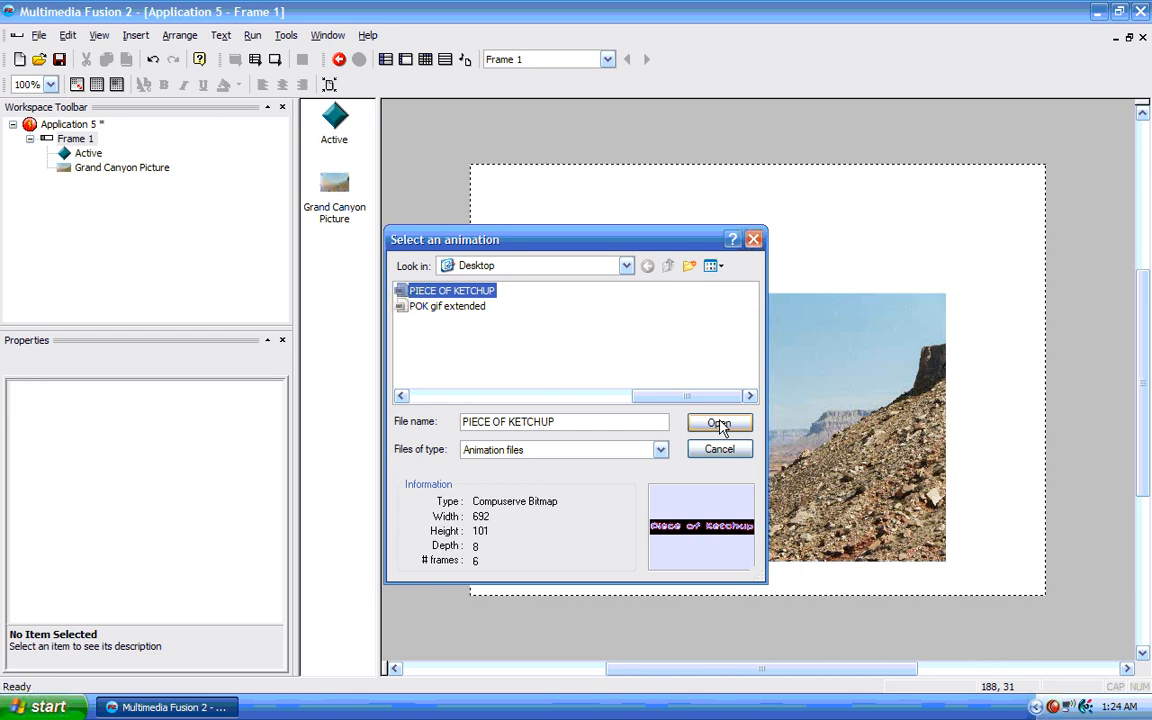
Load the Piece of Ketchup banner into the frame, run the frame, and close the preview
left_click(718, 422)
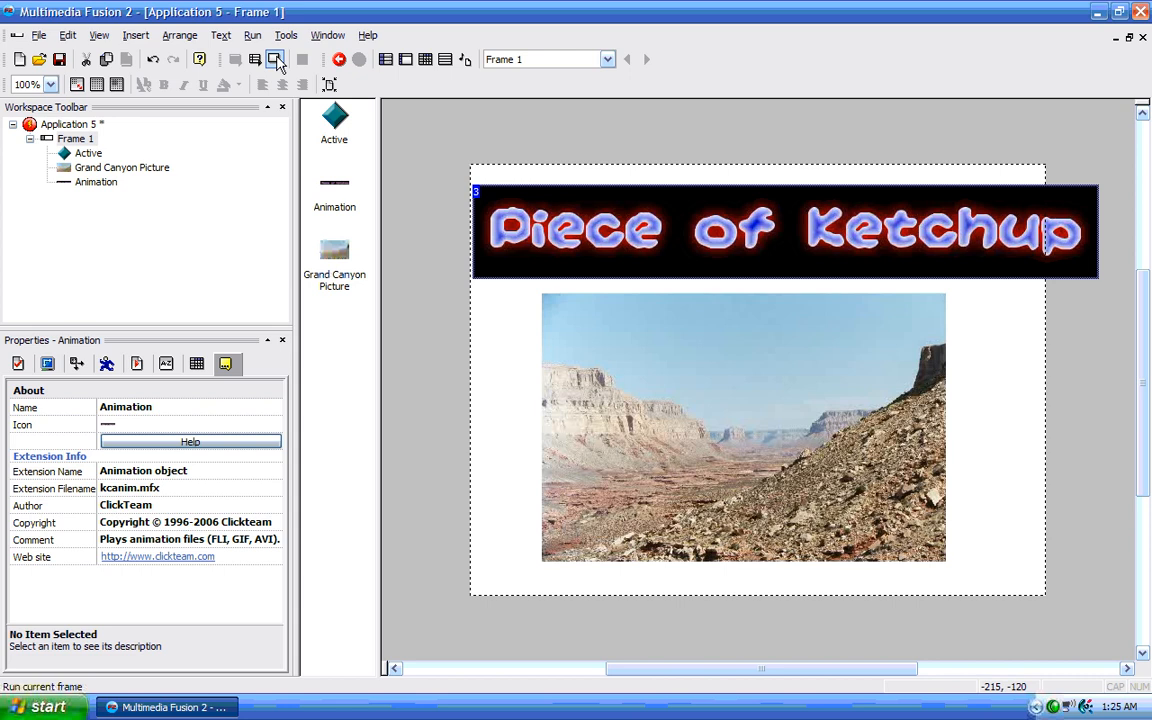
left_click(275, 59)
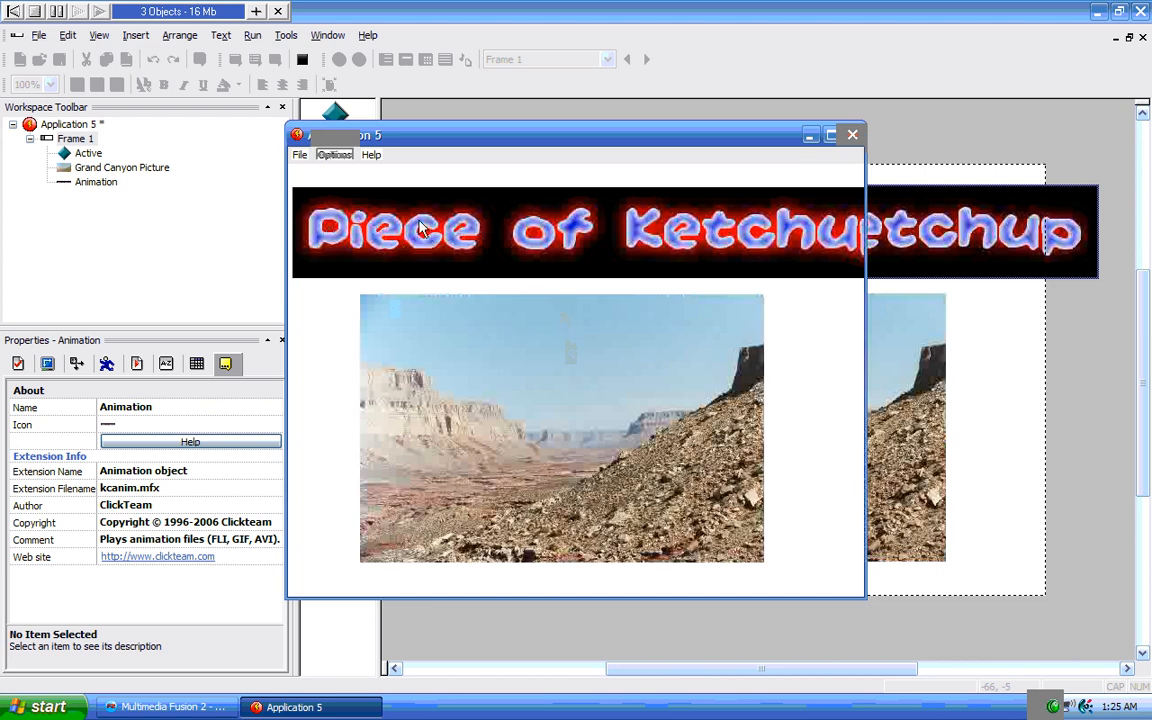
left_click(851, 135)
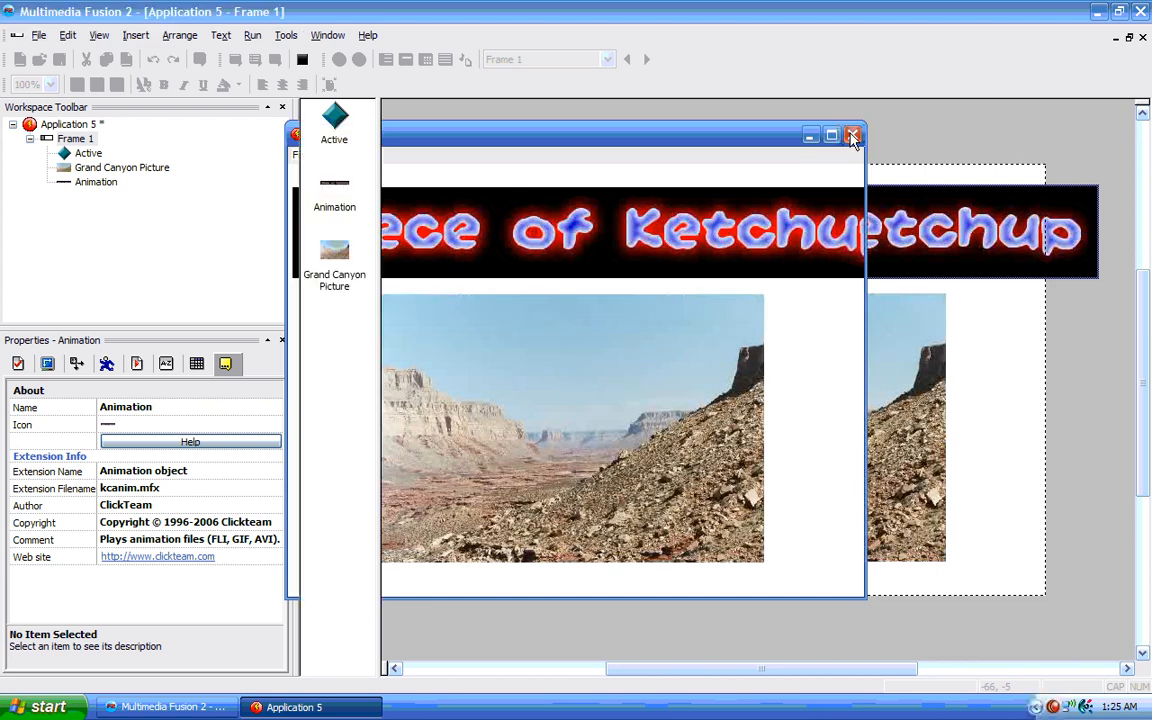
left_click(851, 135)
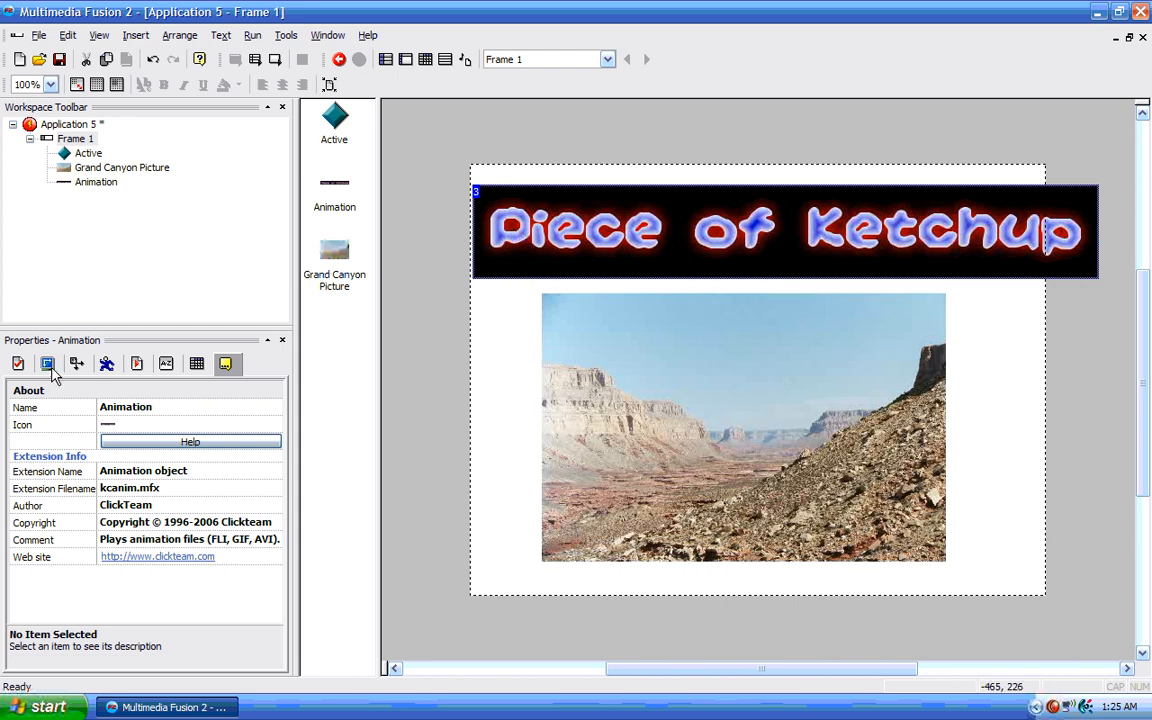
left_click(48, 363)
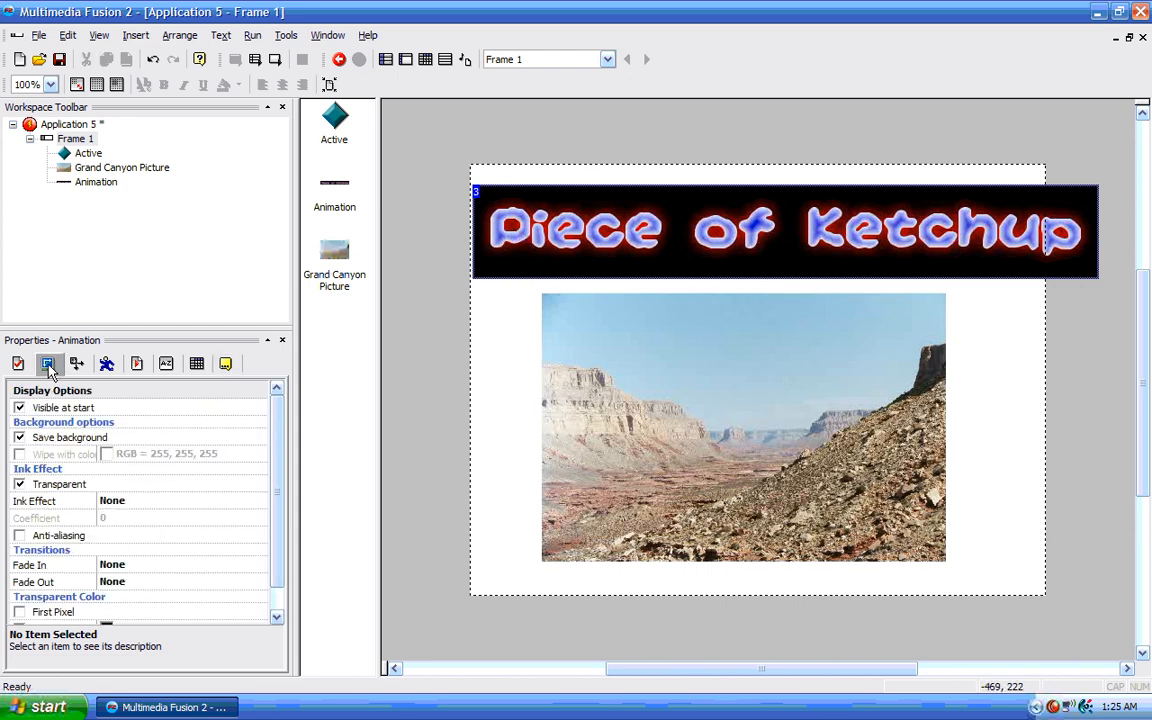
left_click(21, 363)
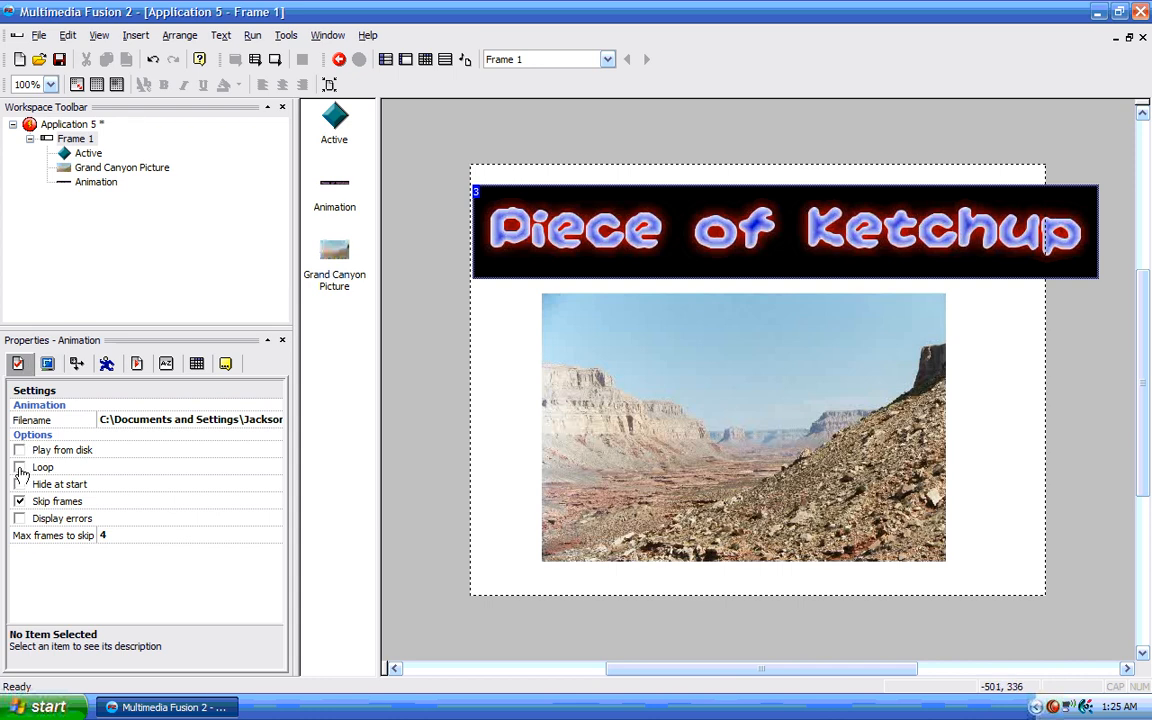
left_click(20, 467)
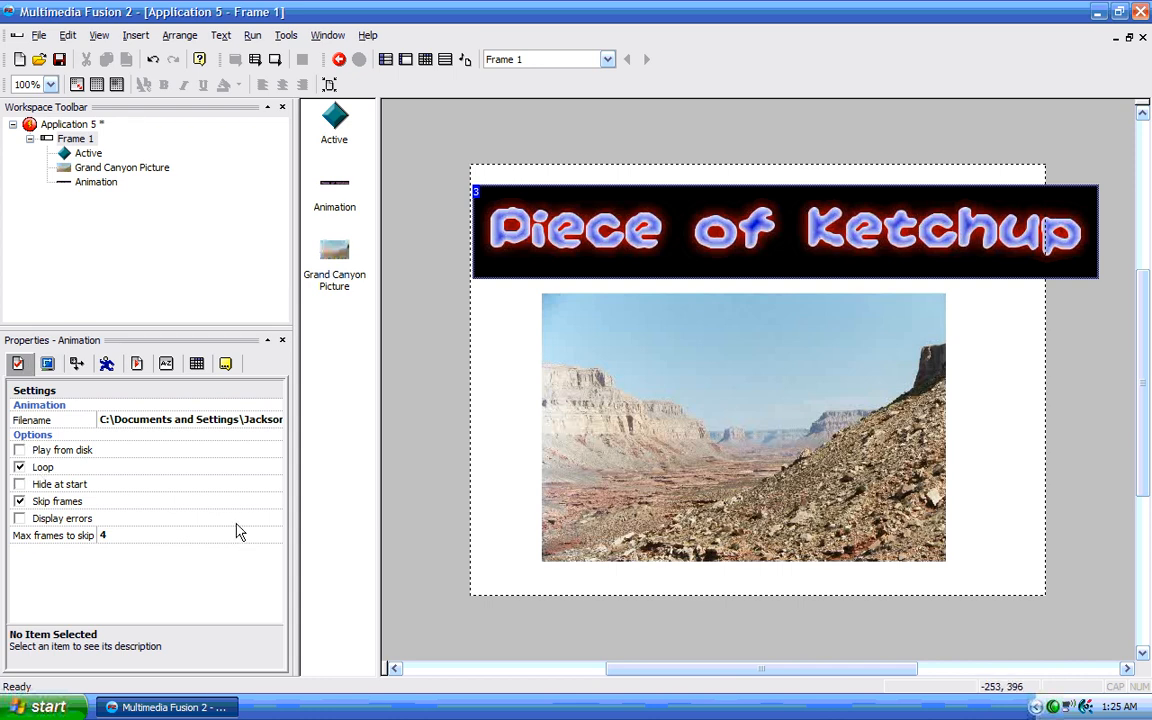
mouse_move(1080, 210)
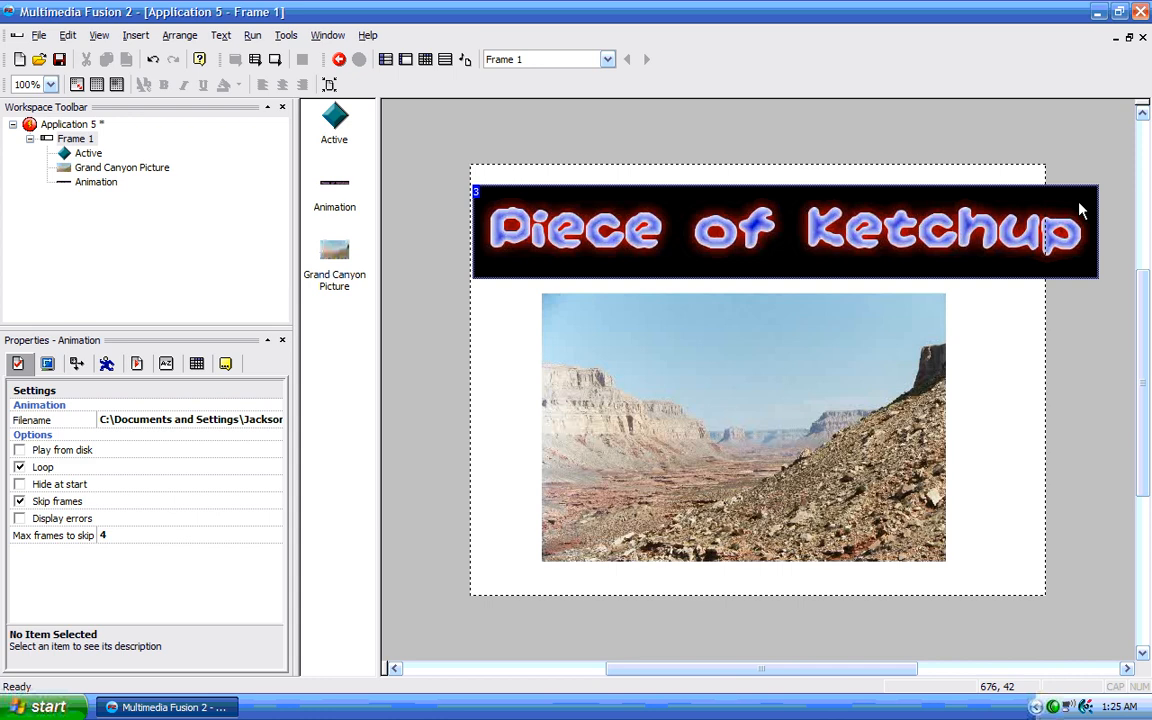
mouse_move(520, 222)
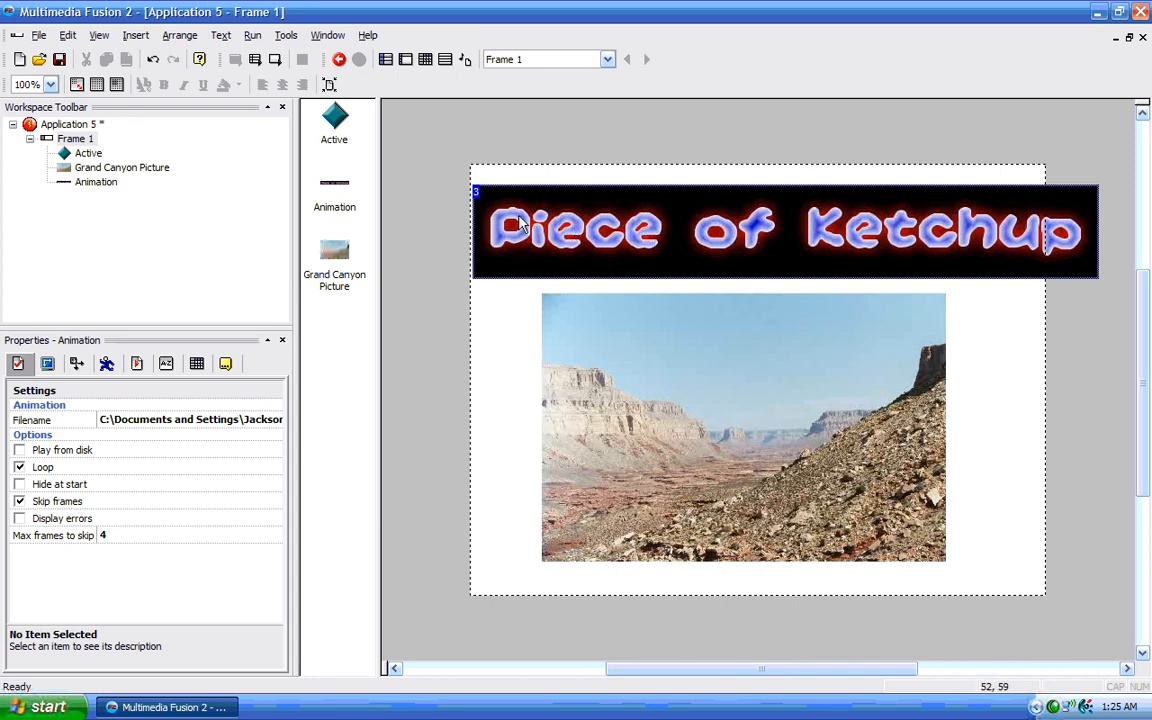
mouse_move(443, 537)
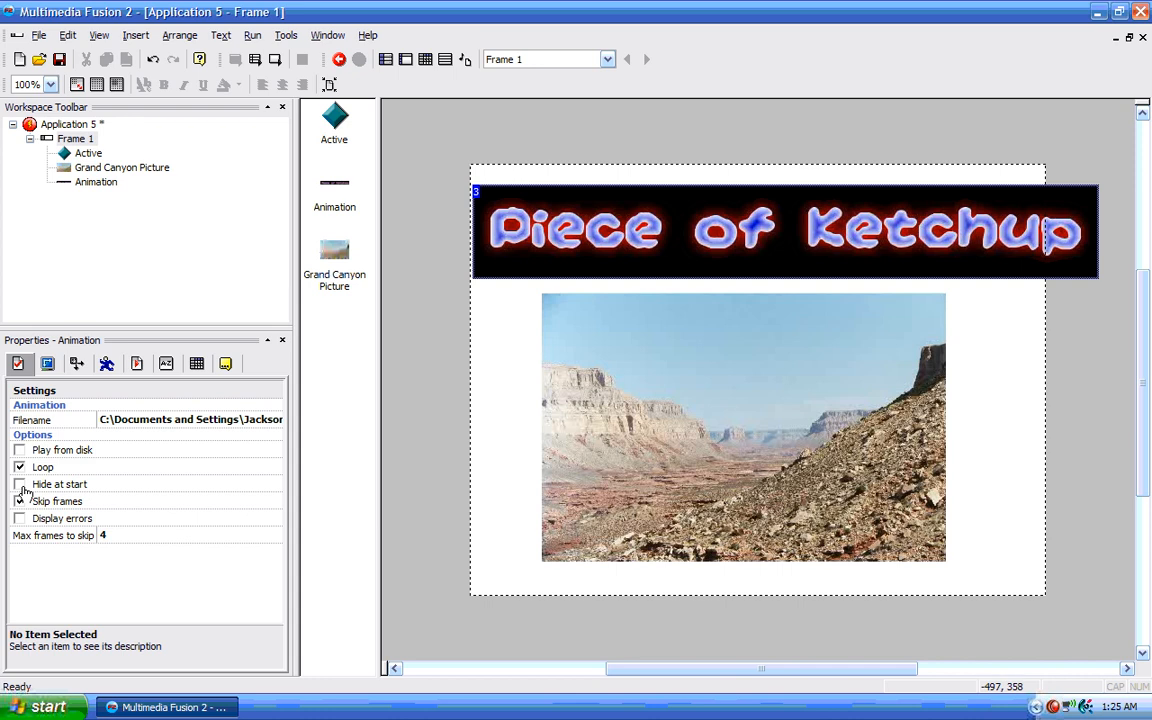
left_click(19, 501)
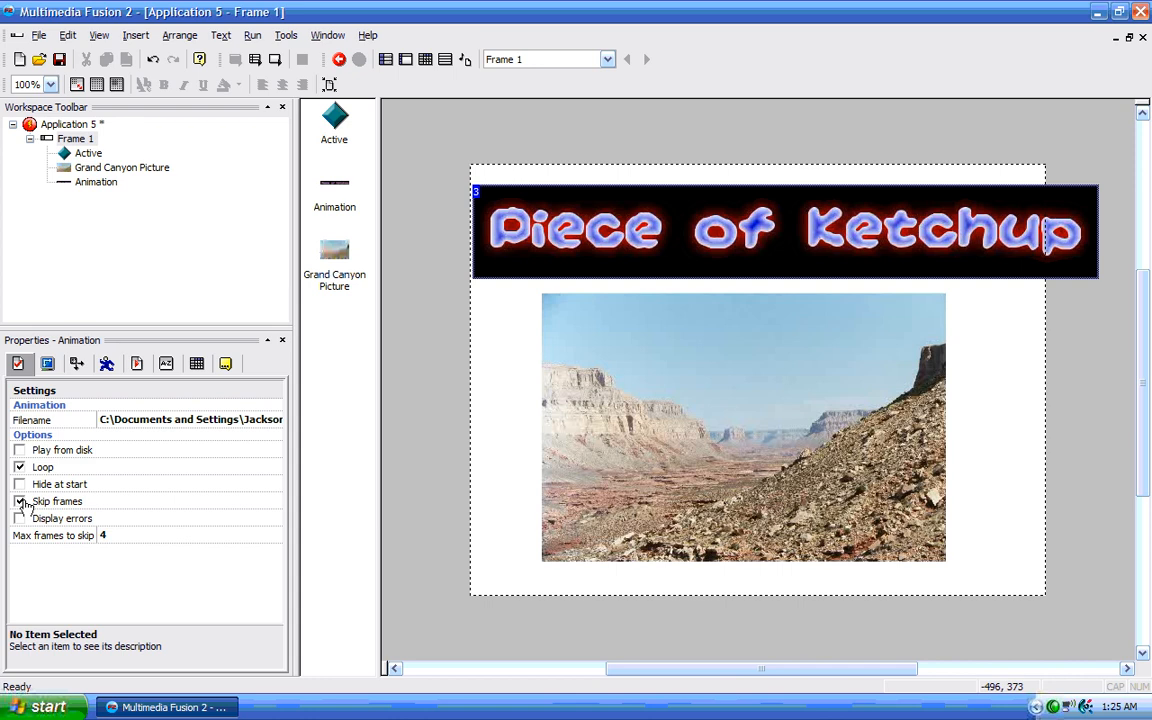
left_click(19, 501)
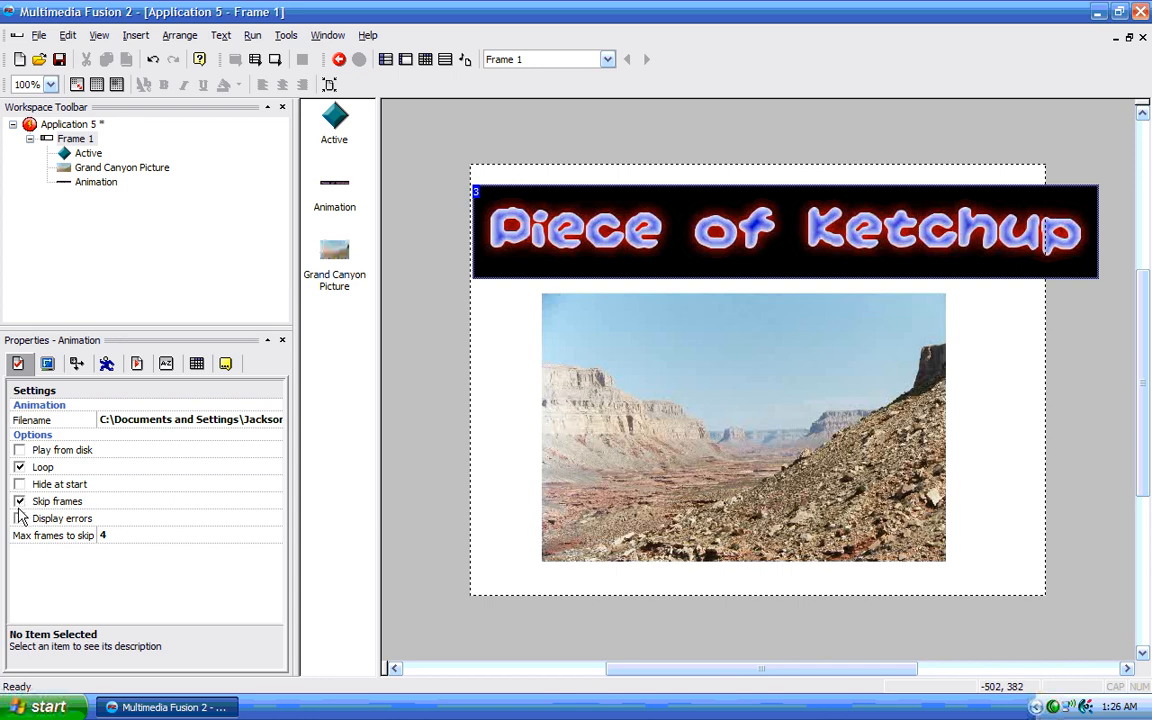
left_click(19, 501)
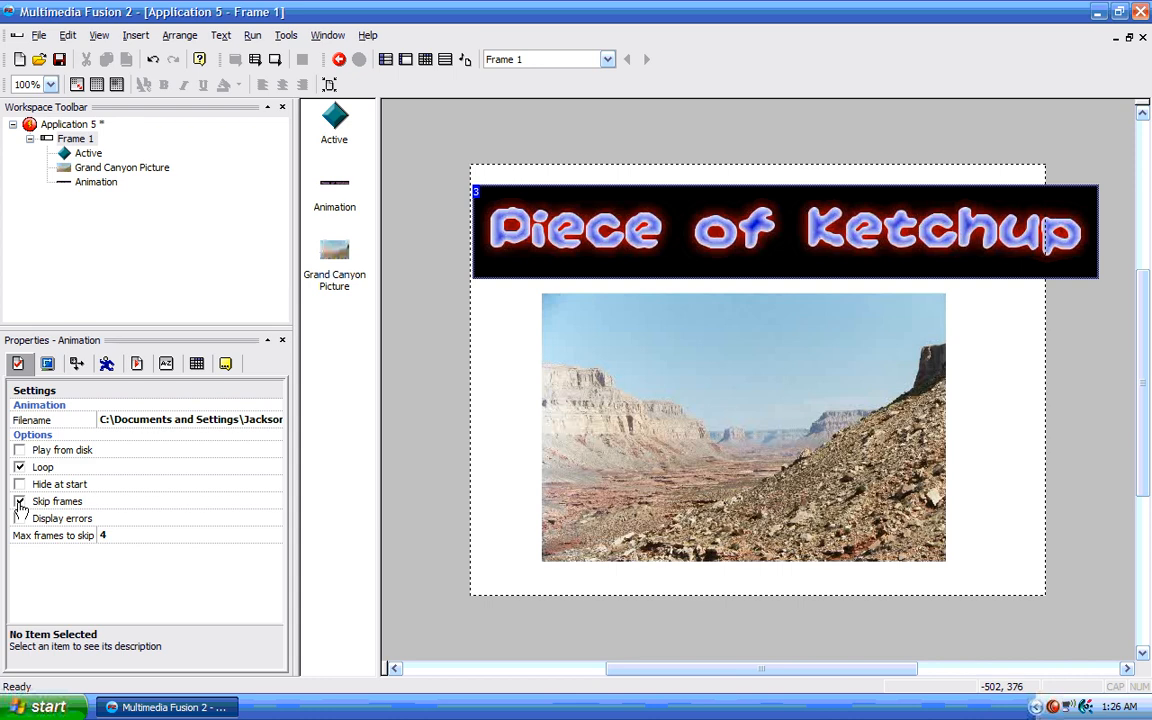
left_click(19, 501)
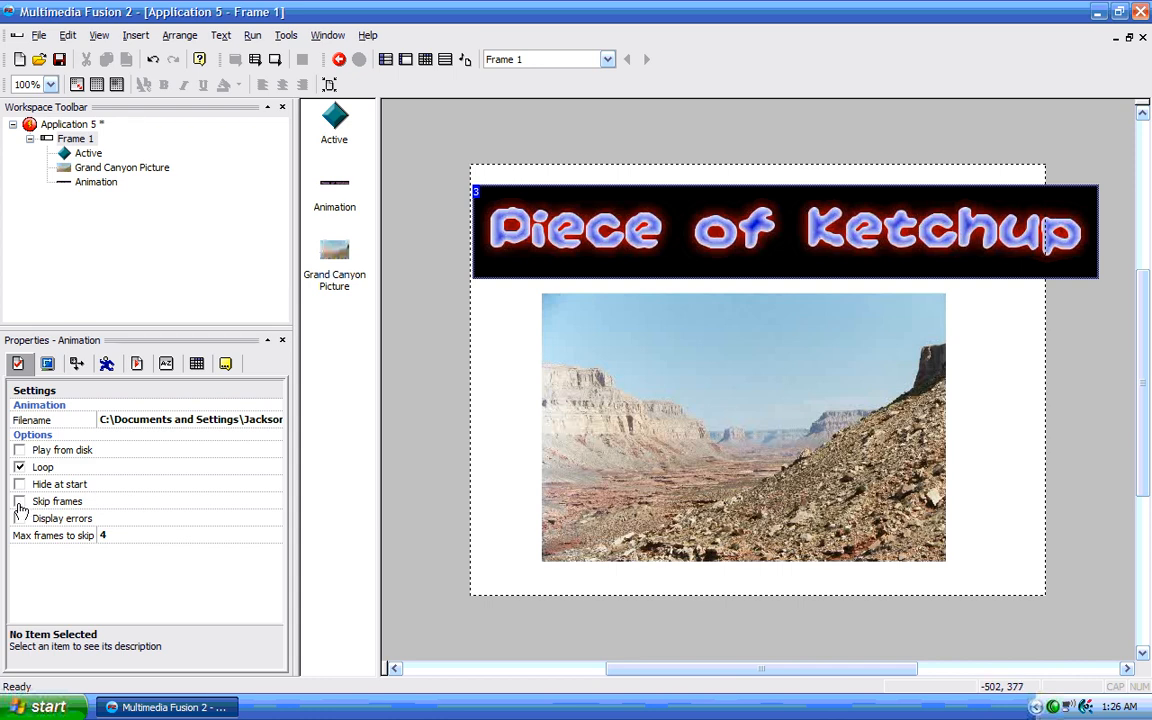
left_click(19, 501)
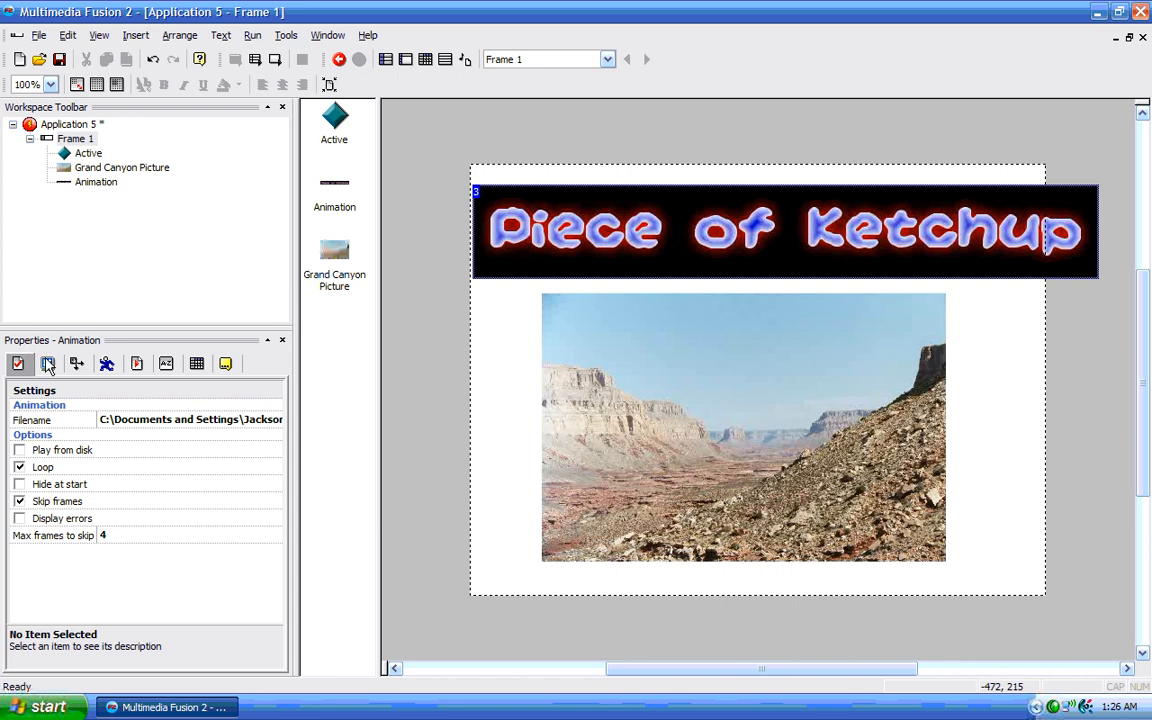
mouse_move(50, 365)
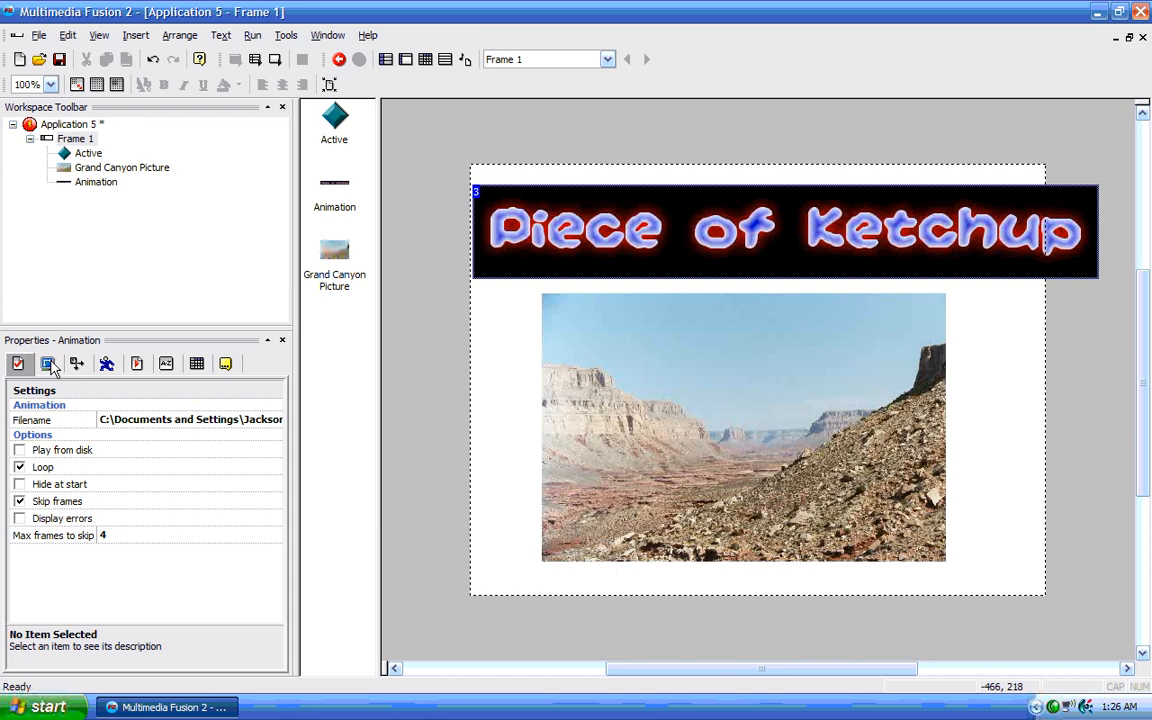
Step through the Display, Size/Position, Movement, RunTime, Values, Events and About property tabs
left_click(48, 363)
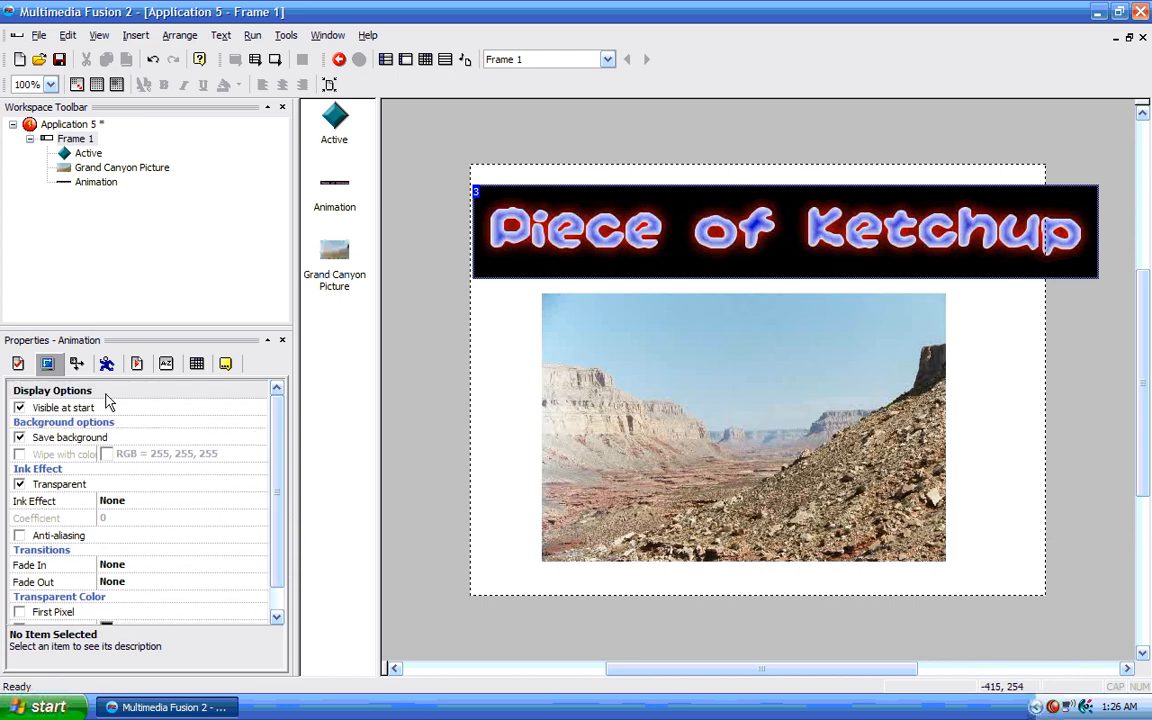
mouse_move(78, 368)
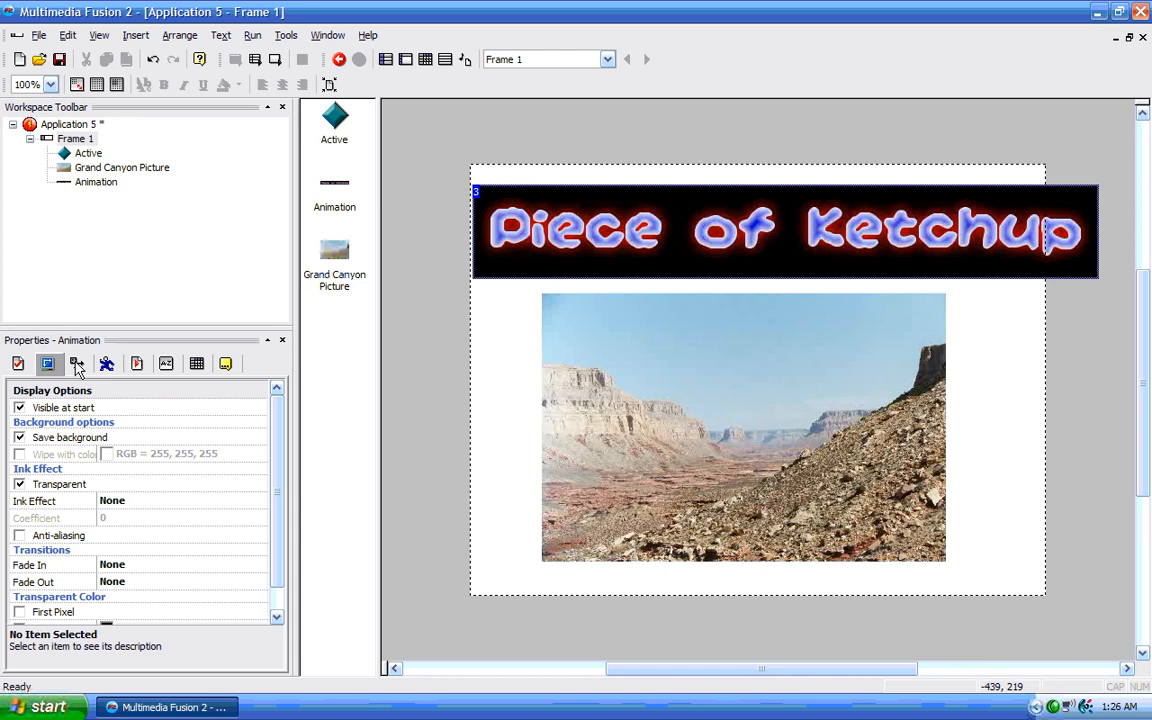
left_click(78, 363)
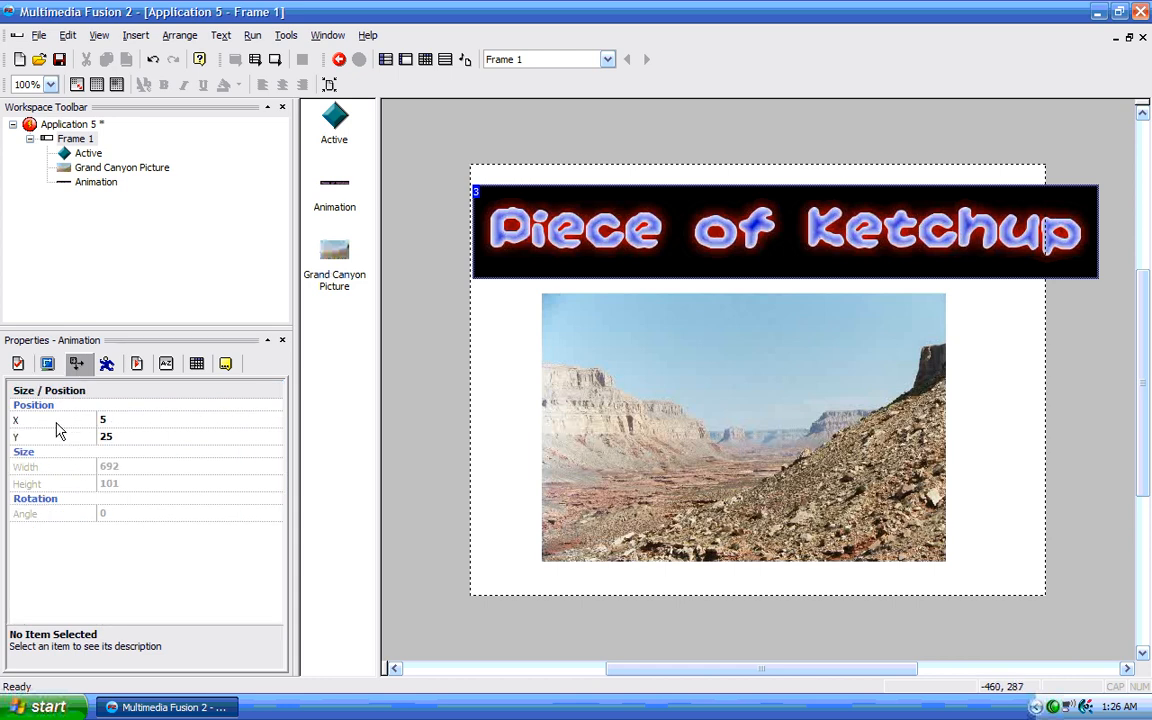
mouse_move(78, 400)
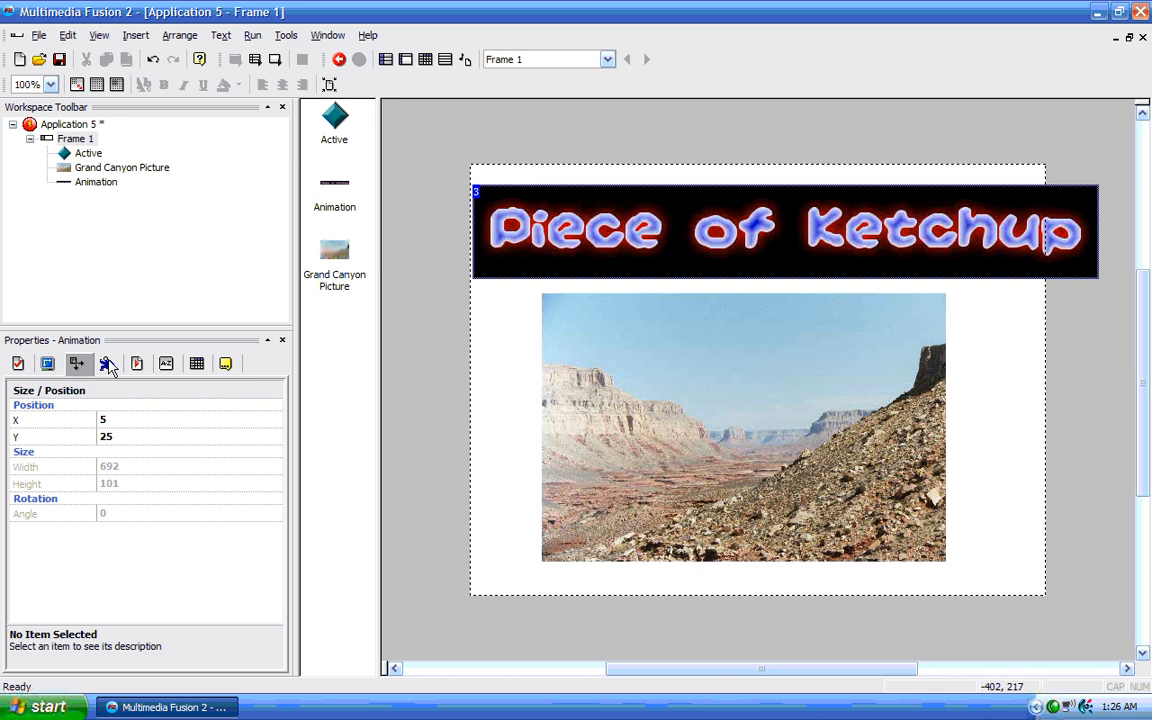
left_click(108, 363)
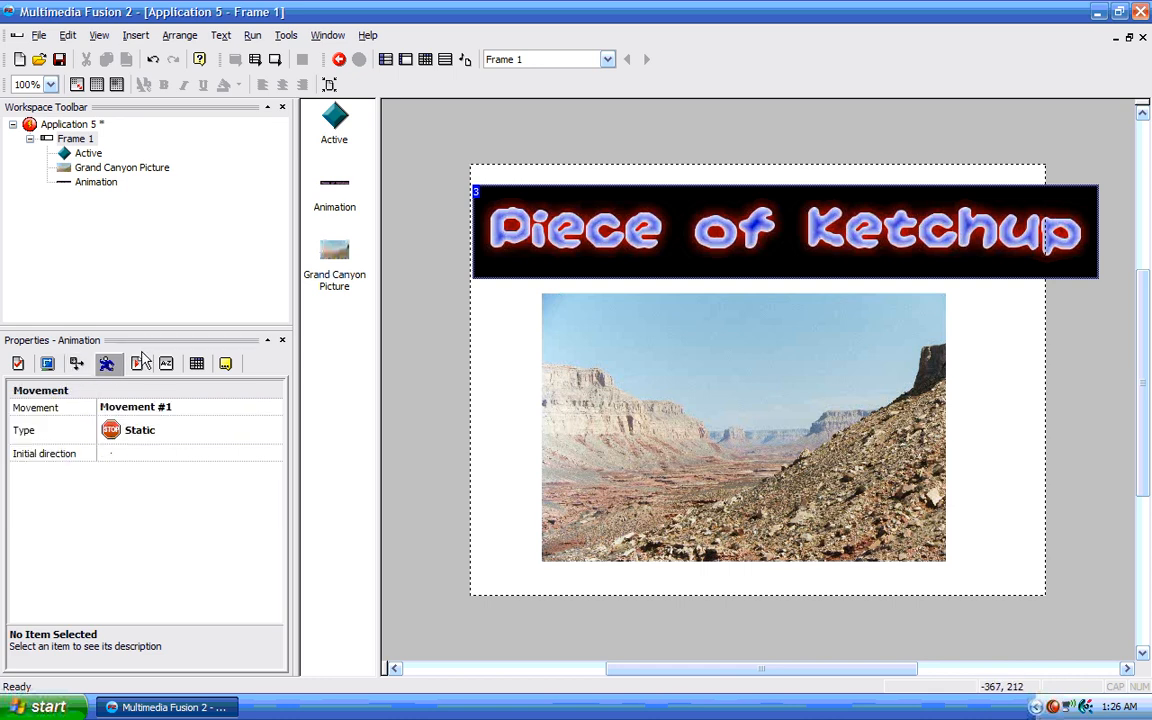
mouse_move(140, 365)
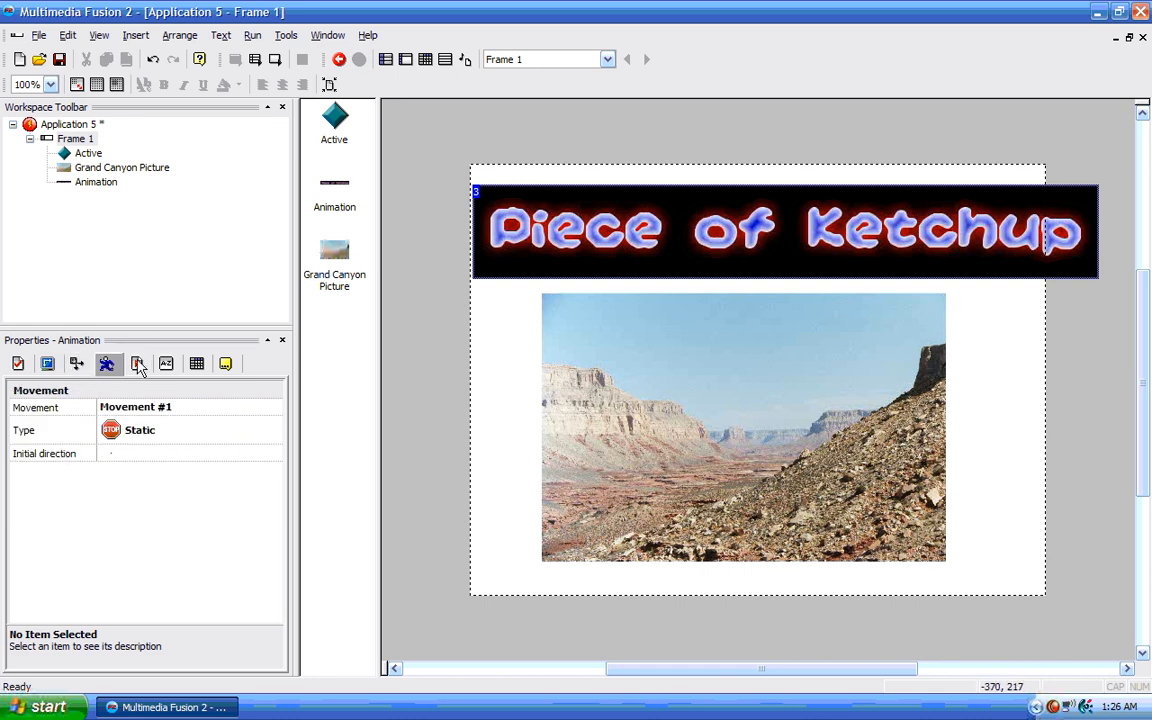
left_click(137, 363)
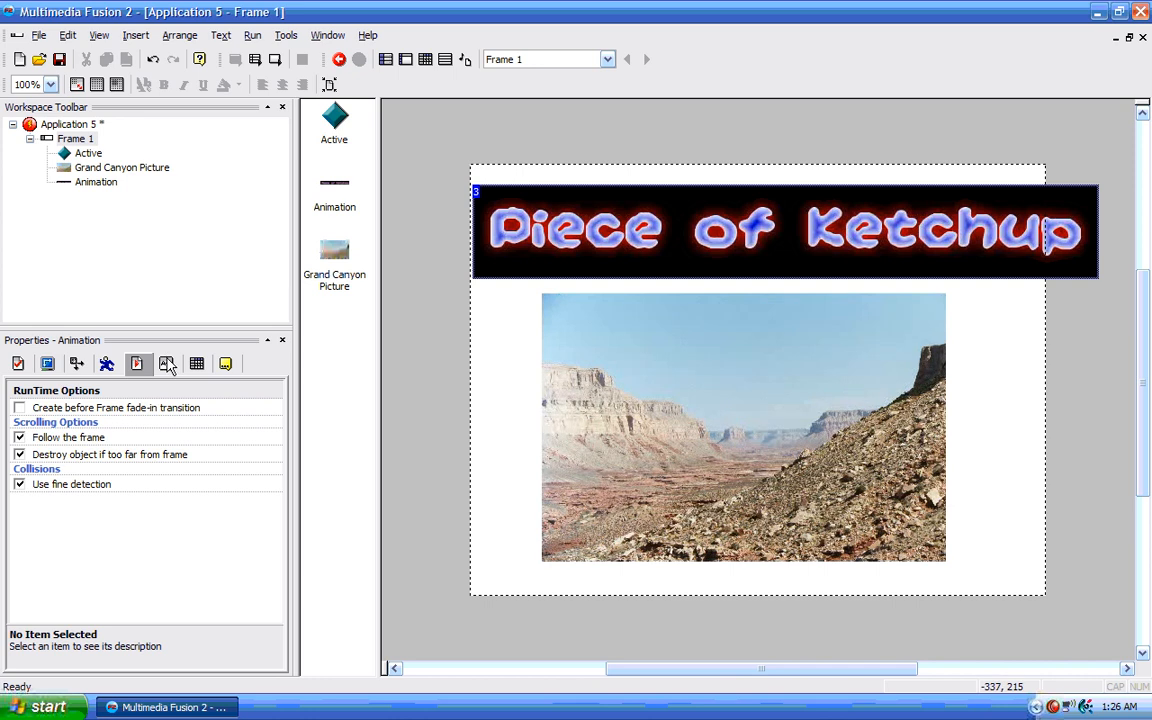
left_click(167, 363)
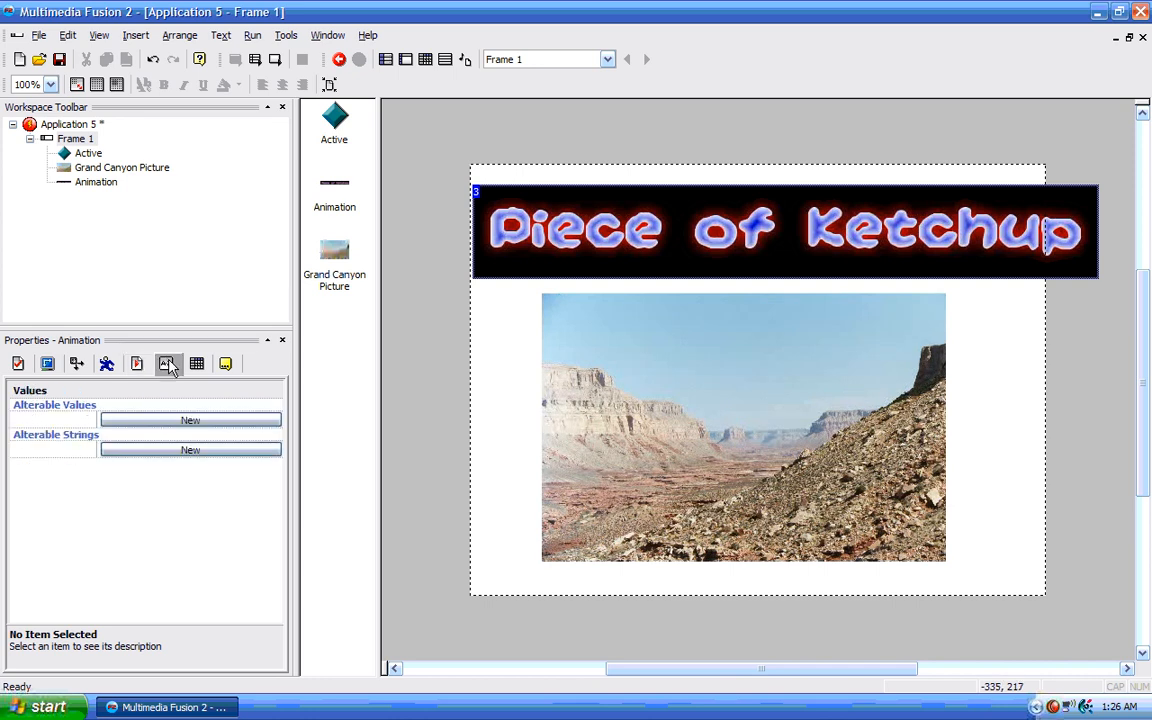
left_click(196, 363)
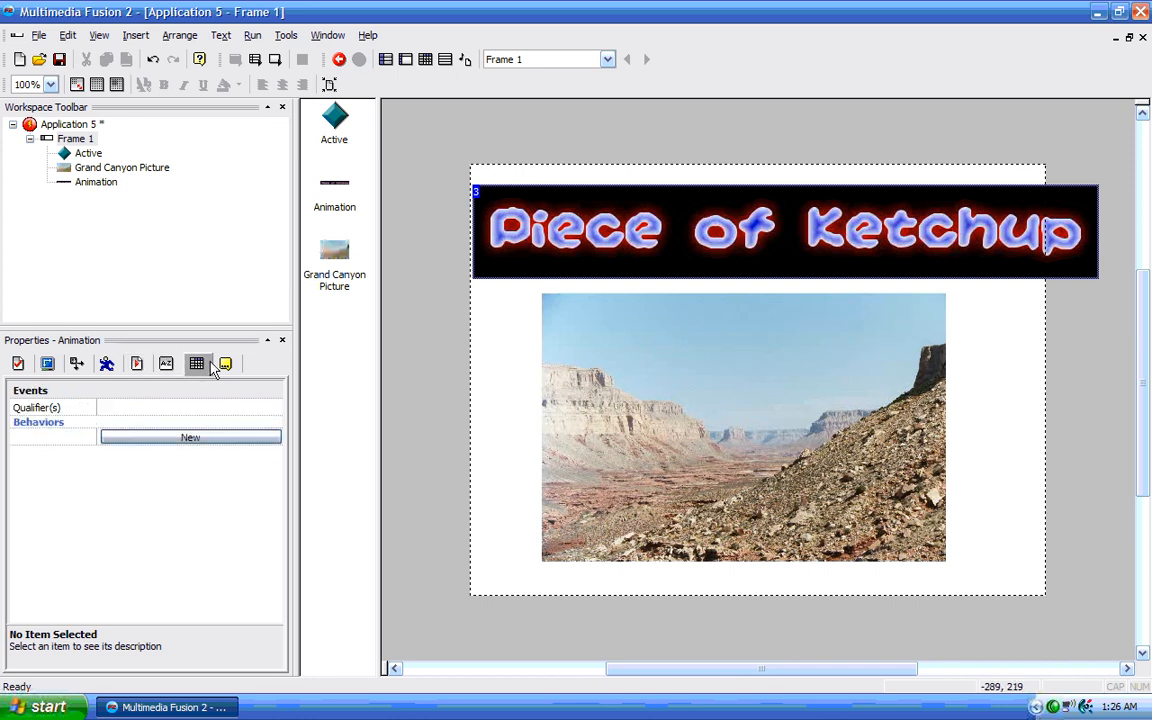
left_click(226, 363)
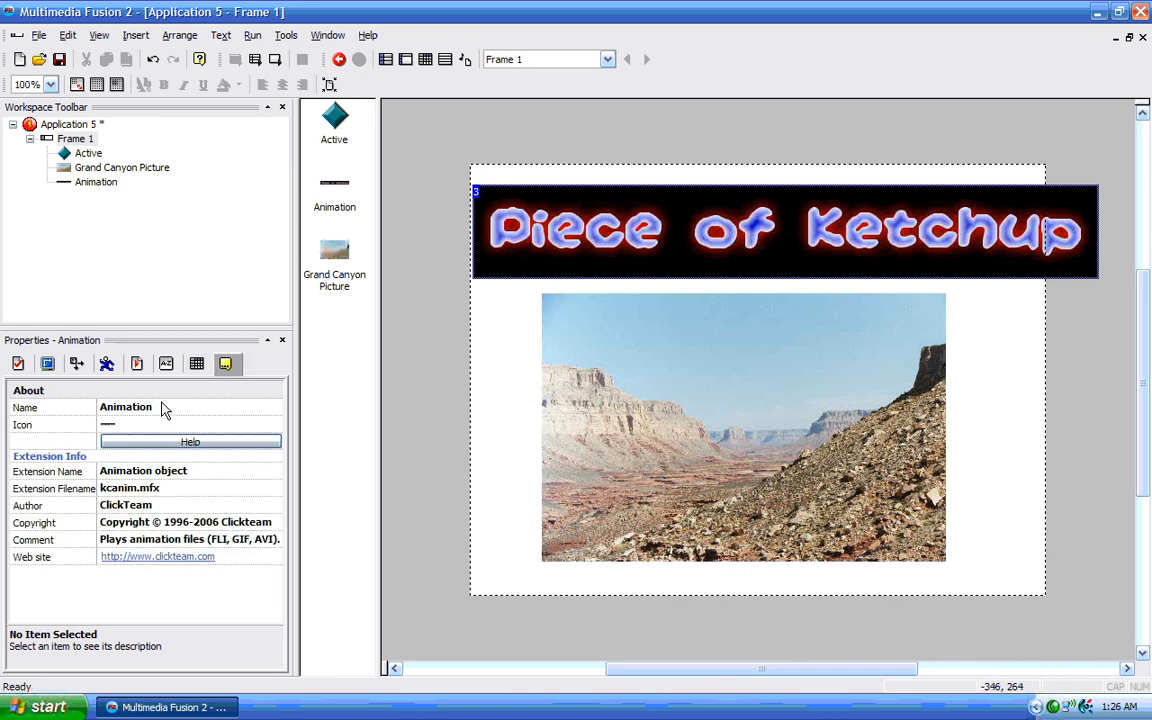